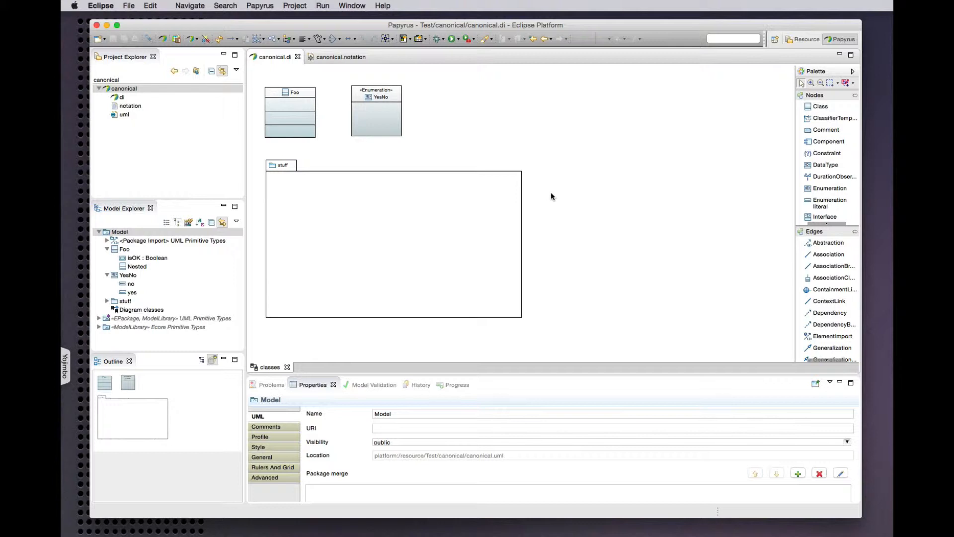
{"action": "mouse_move", "coordinate": [548, 194]}
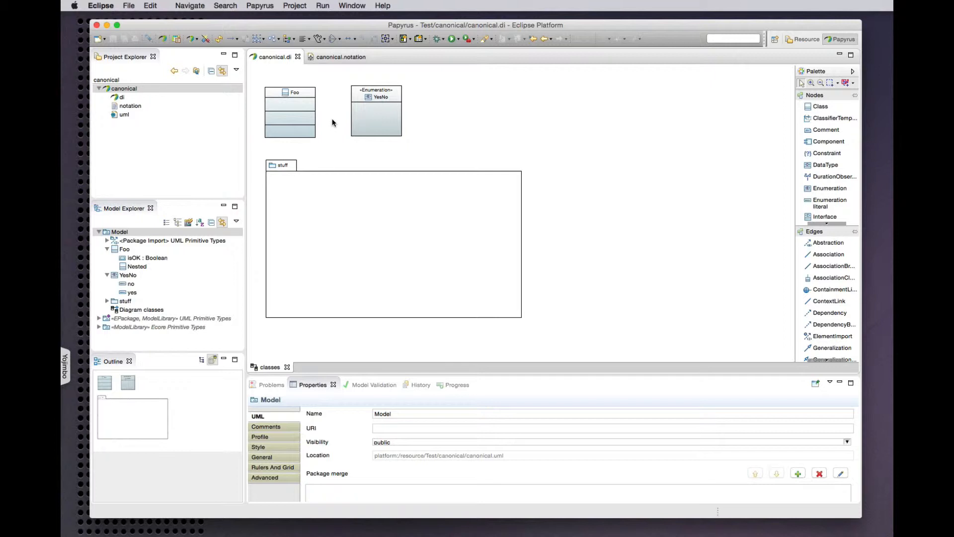
{"action": "mouse_move", "coordinate": [329, 128]}
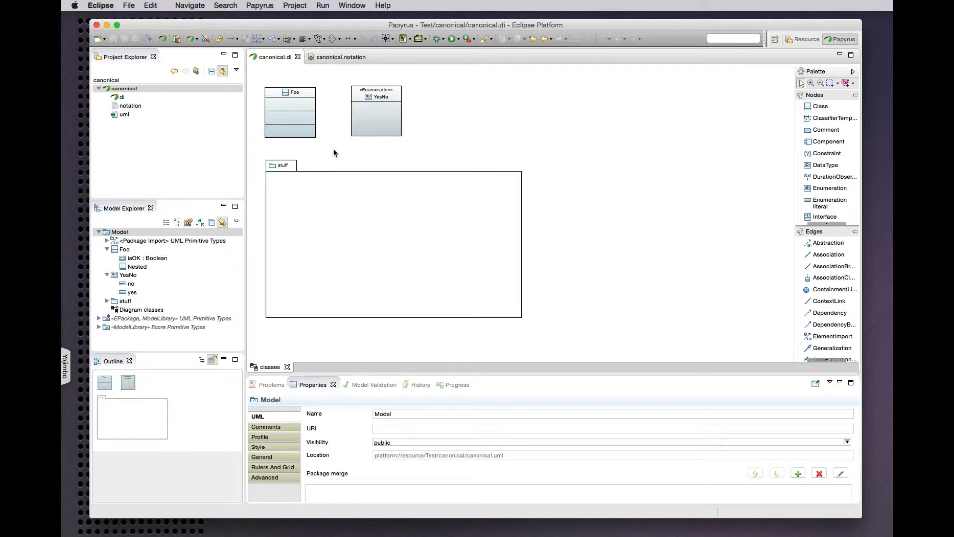
{"action": "mouse_move", "coordinate": [329, 150]}
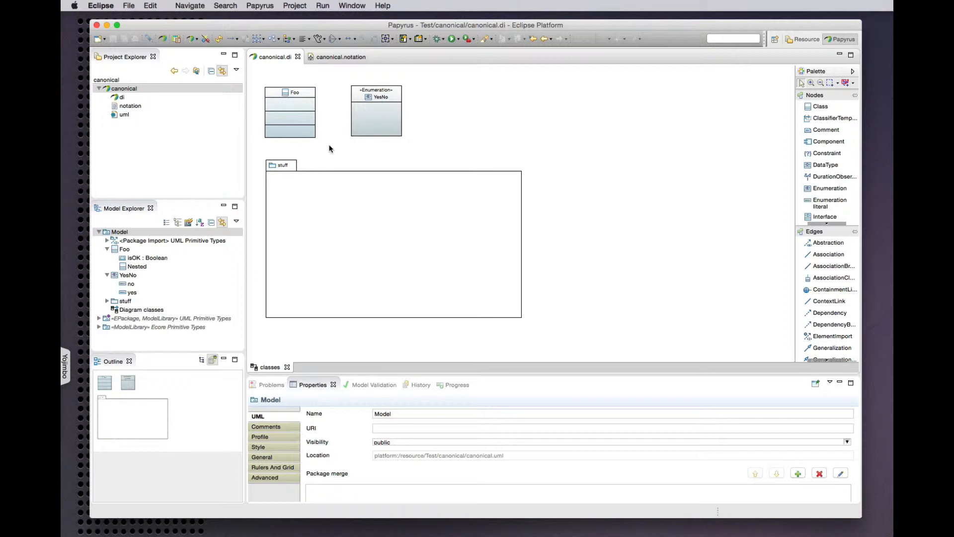
{"action": "mouse_move", "coordinate": [132, 306]}
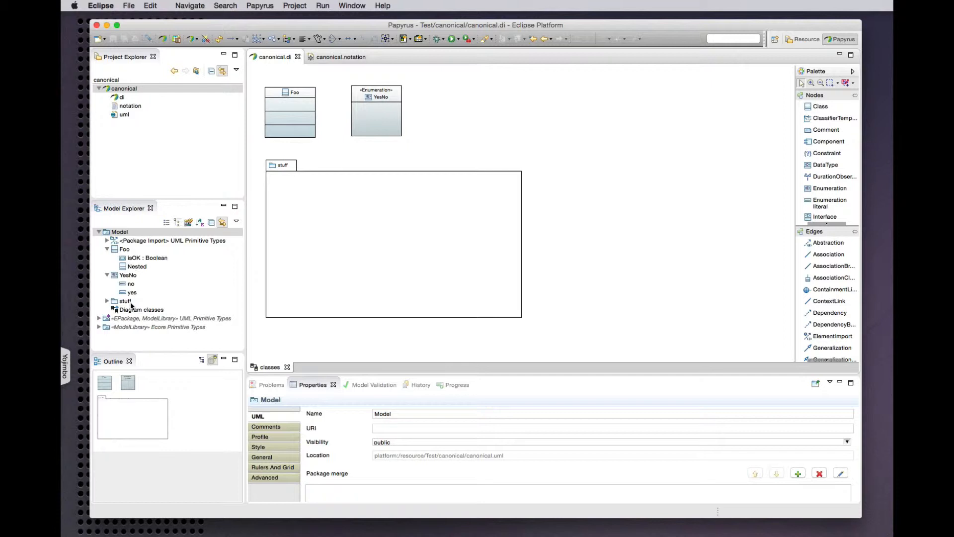
{"action": "mouse_move", "coordinate": [204, 283]}
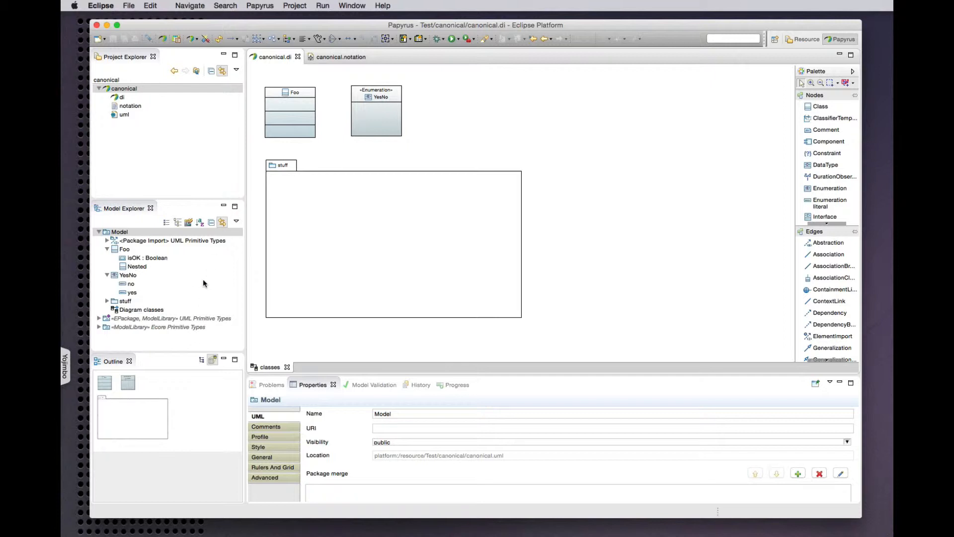
{"action": "mouse_move", "coordinate": [296, 120]}
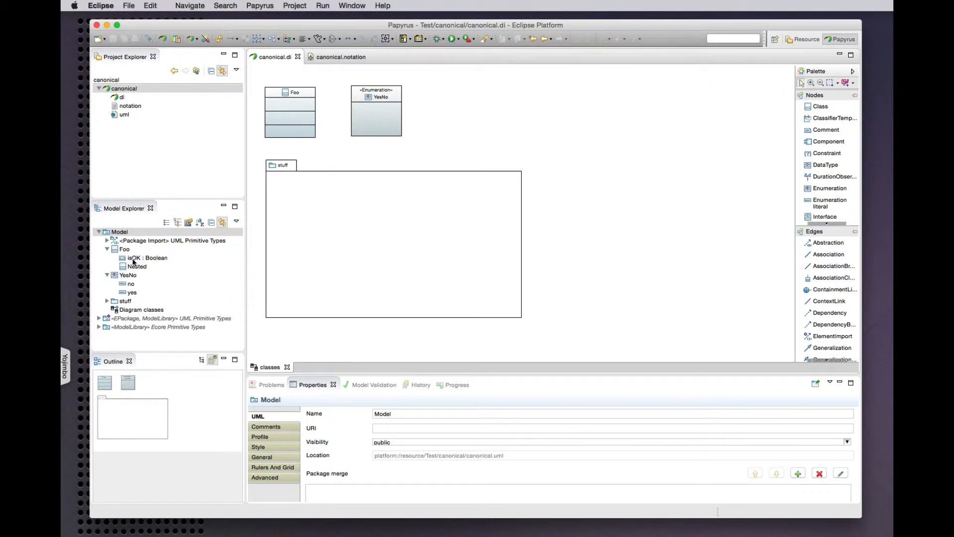
{"action": "mouse_move", "coordinate": [130, 283]}
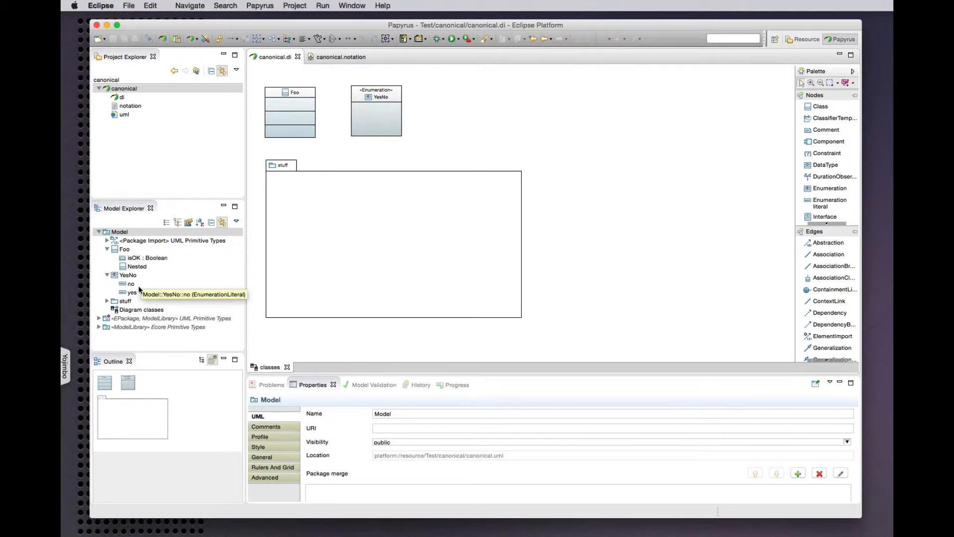
{"action": "mouse_move", "coordinate": [219, 260]}
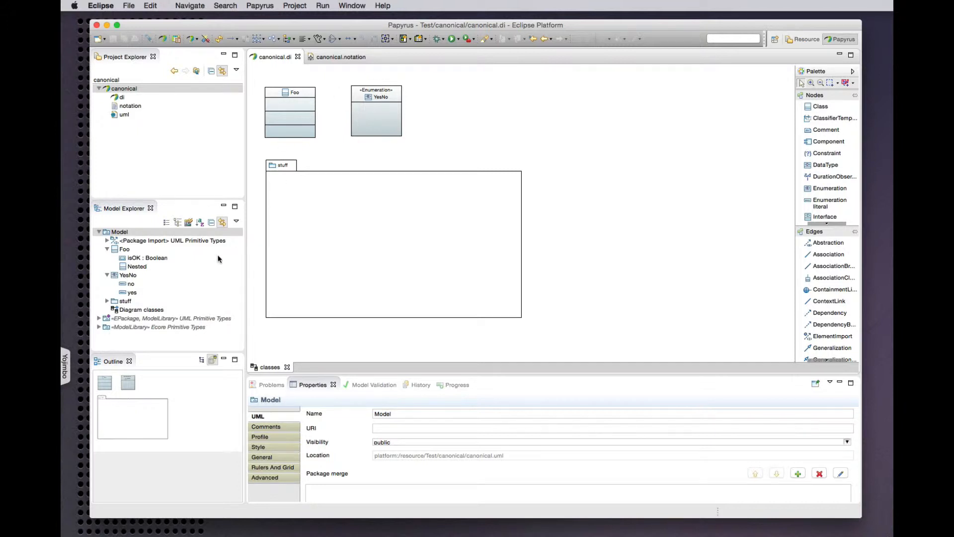
{"action": "mouse_move", "coordinate": [146, 287]}
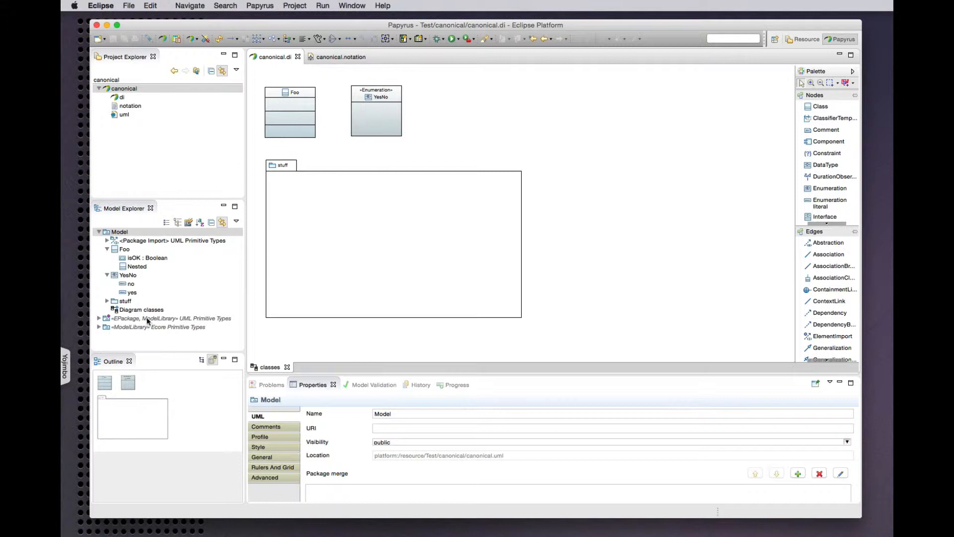
Synchronize Foo and YesNo with the model so isOK, Nested, no and yes appear.
{"action": "left_click", "coordinate": [290, 92]}
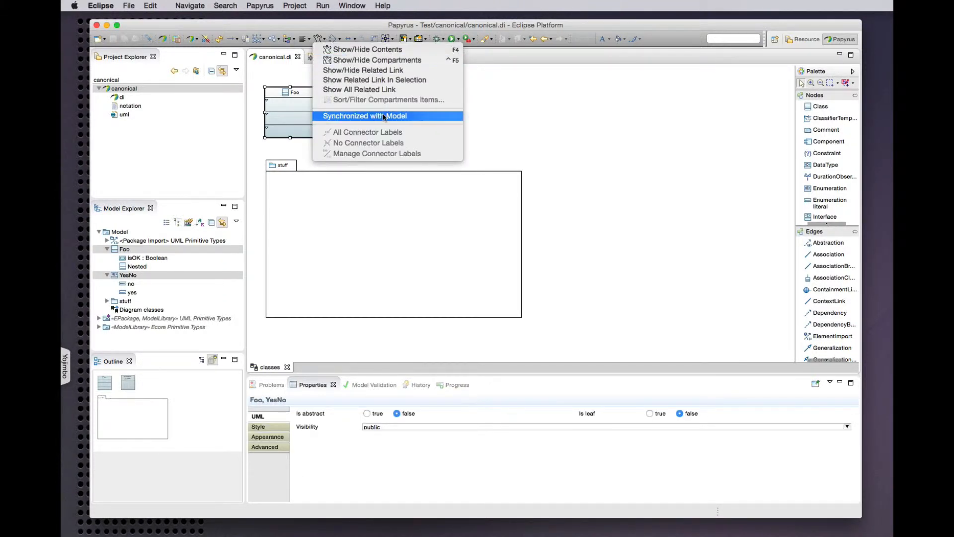
{"action": "left_click", "coordinate": [364, 116]}
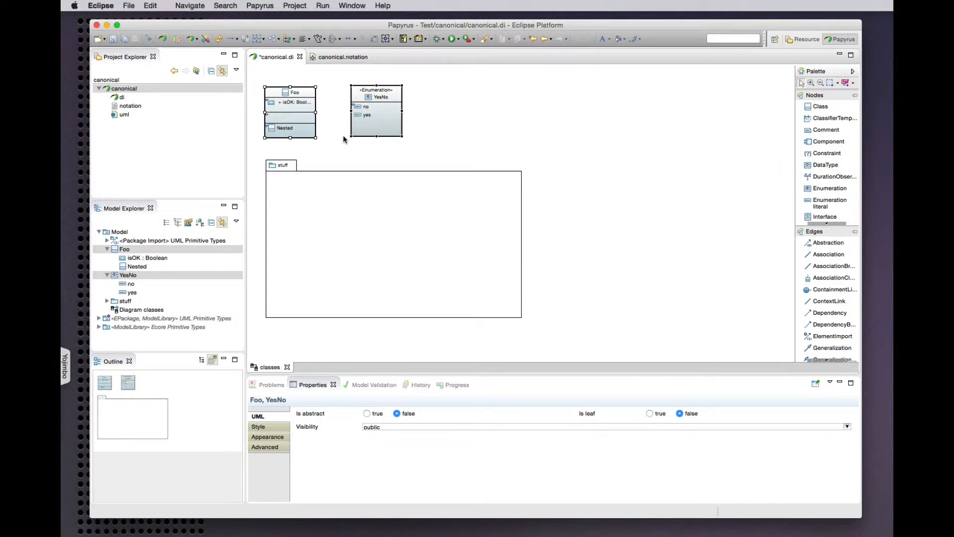
{"action": "left_click", "coordinate": [292, 102]}
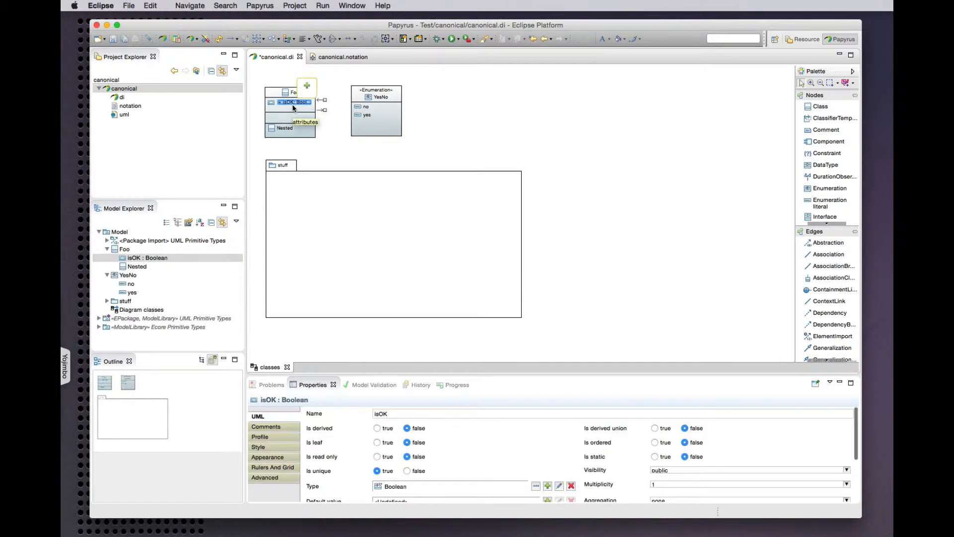
{"action": "right_click", "coordinate": [292, 104]}
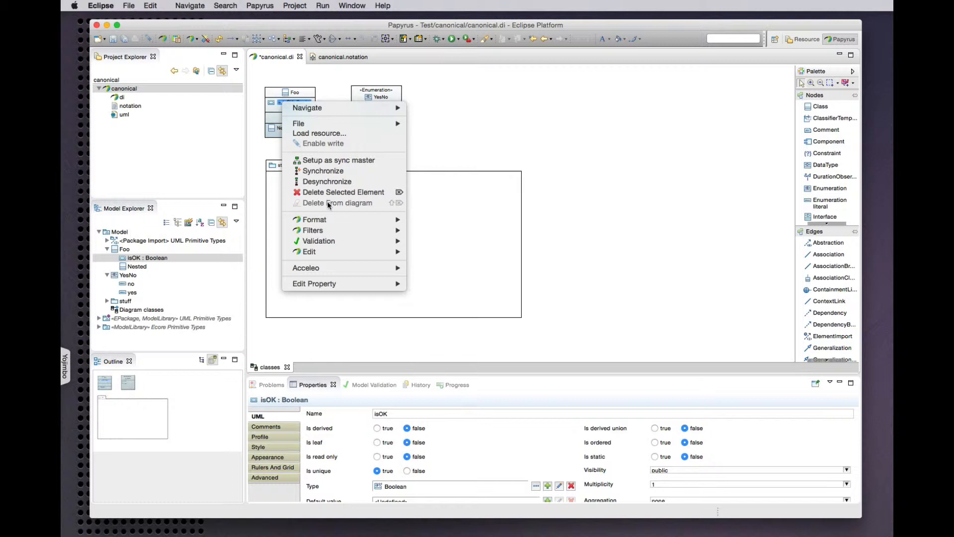
{"action": "mouse_move", "coordinate": [343, 204]}
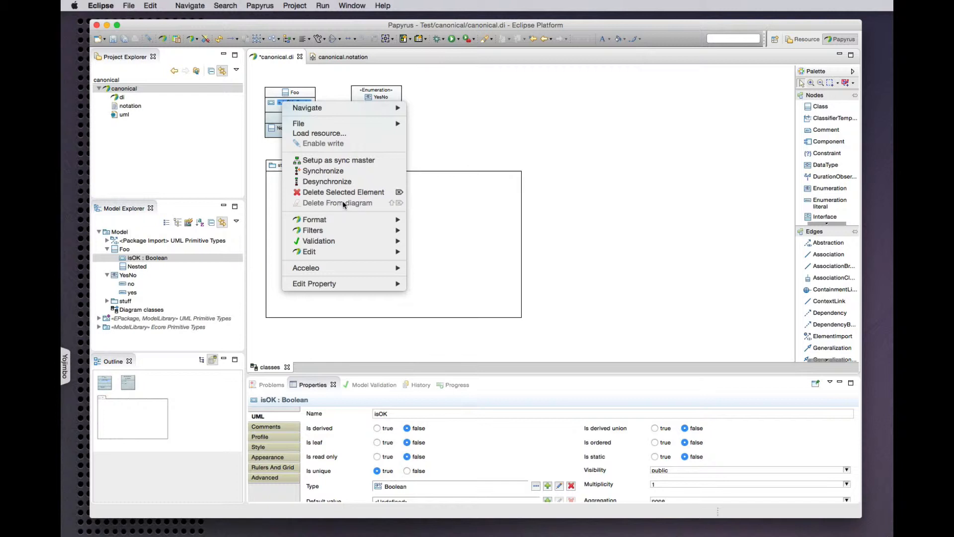
{"action": "mouse_move", "coordinate": [343, 191]}
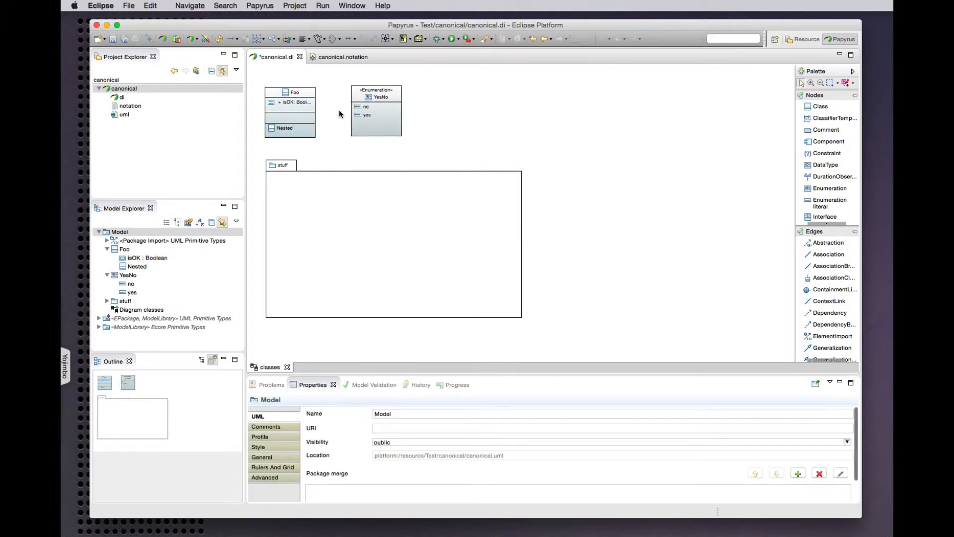
Inspect the canonical.notation tree to confirm the shapes carry Canonical Style true.
{"action": "left_click", "coordinate": [341, 56]}
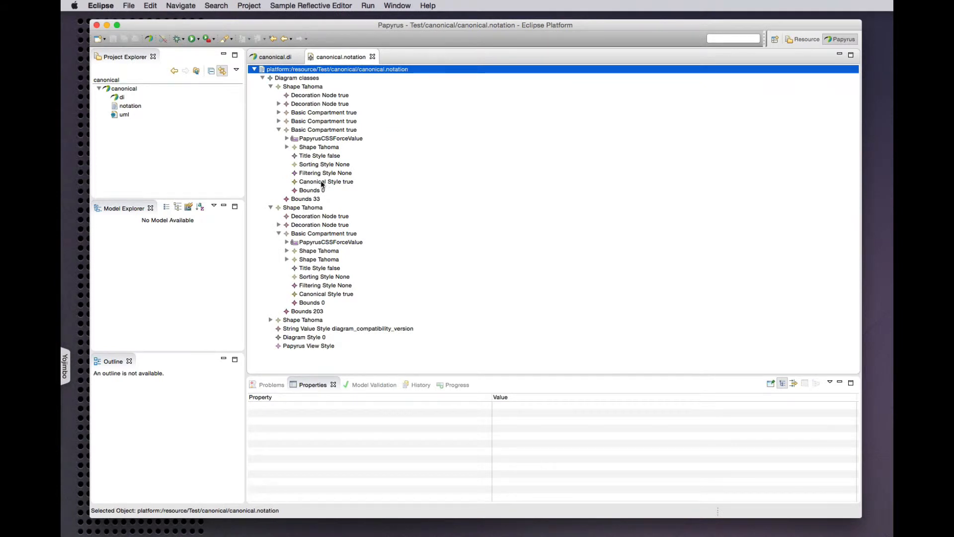
{"action": "left_click", "coordinate": [326, 180]}
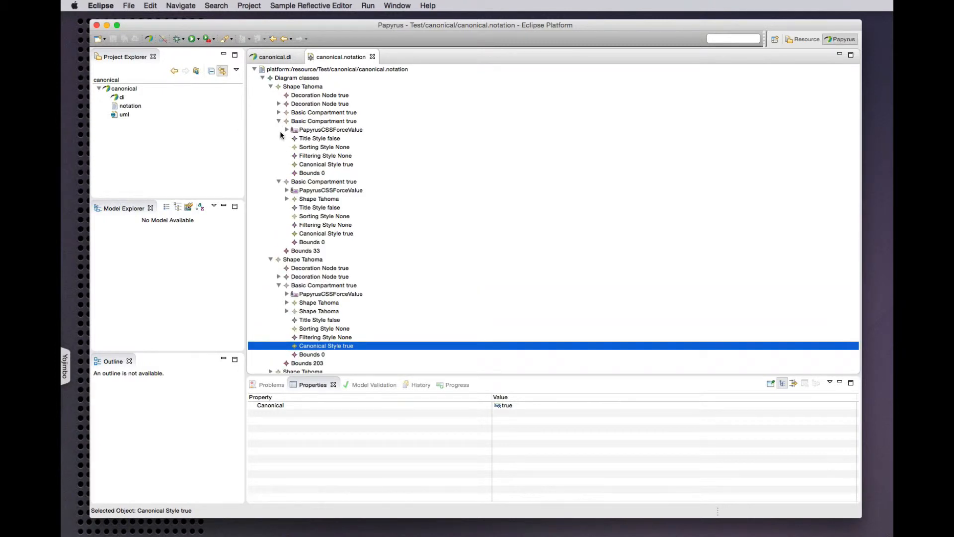
{"action": "left_click", "coordinate": [279, 121]}
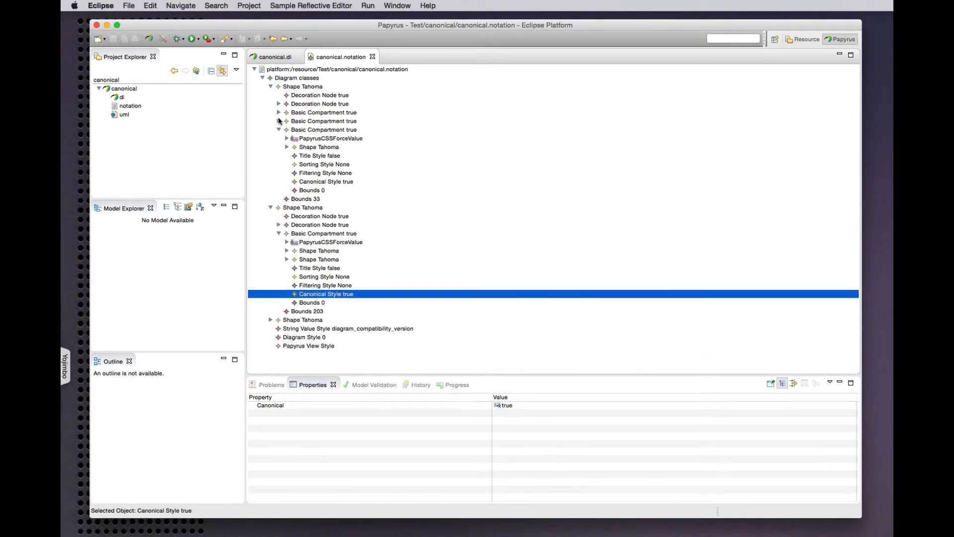
{"action": "left_click", "coordinate": [278, 130]}
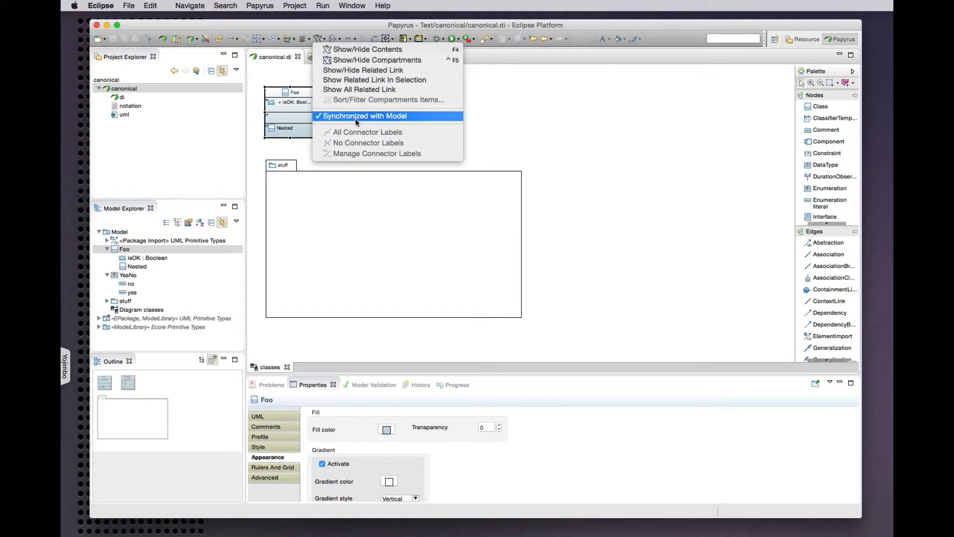
{"action": "mouse_move", "coordinate": [249, 103]}
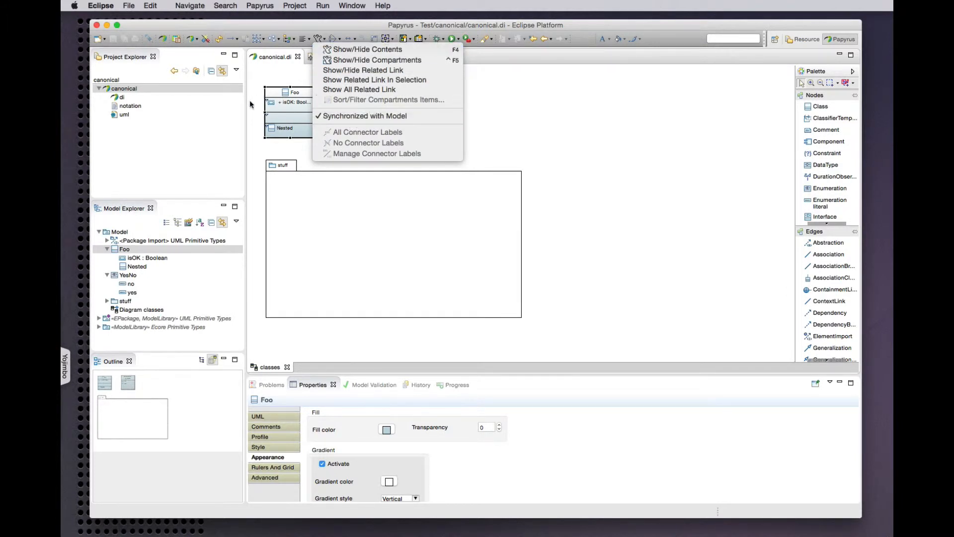
{"action": "mouse_move", "coordinate": [289, 116]}
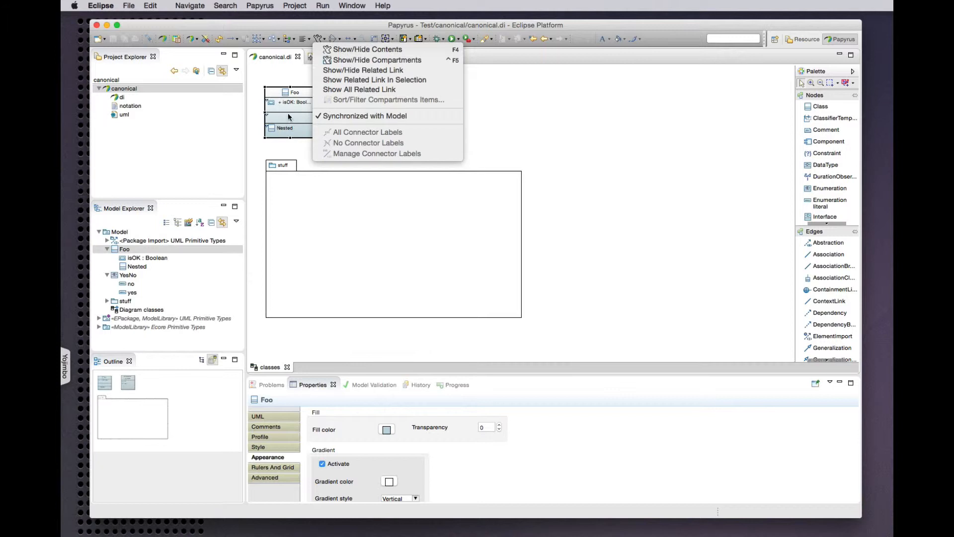
{"action": "mouse_move", "coordinate": [291, 147]}
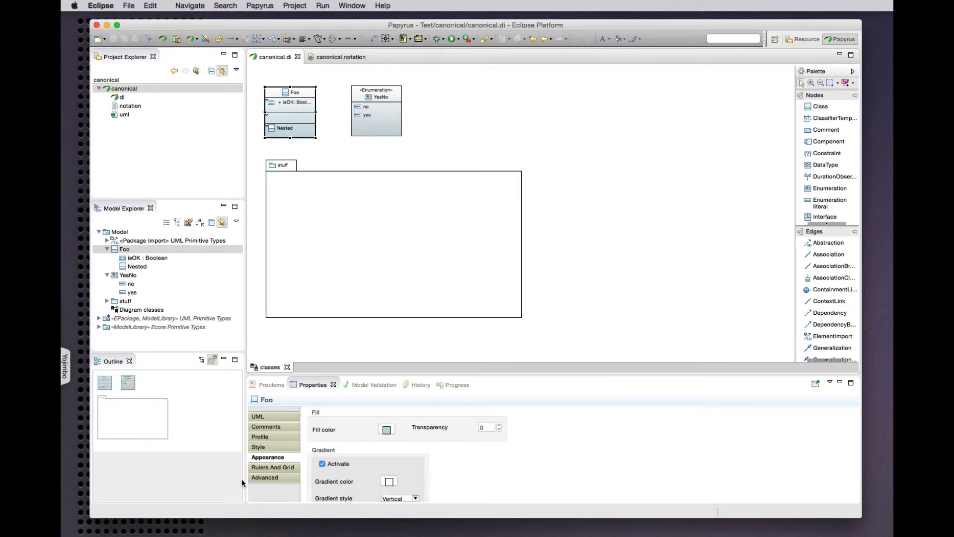
{"action": "mouse_move", "coordinate": [406, 431]}
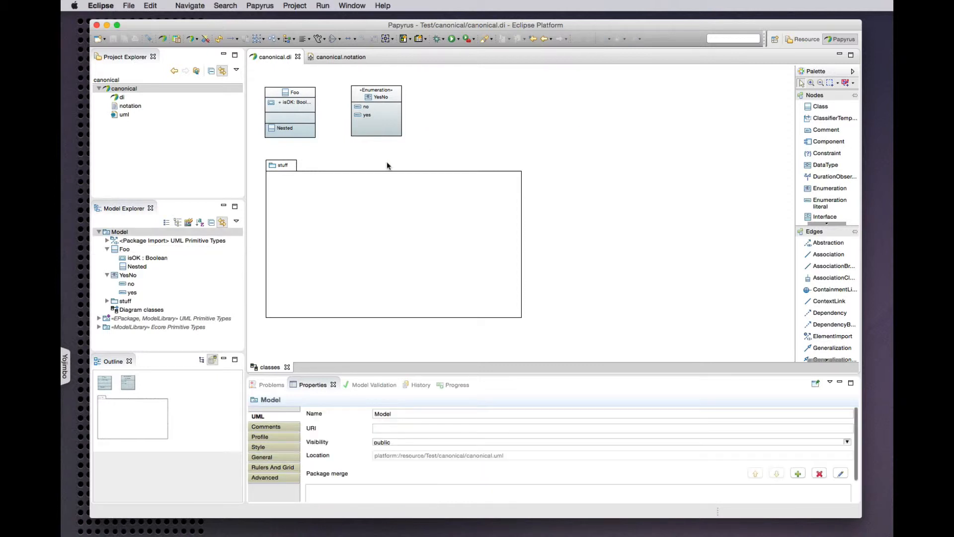
{"action": "mouse_move", "coordinate": [334, 132]}
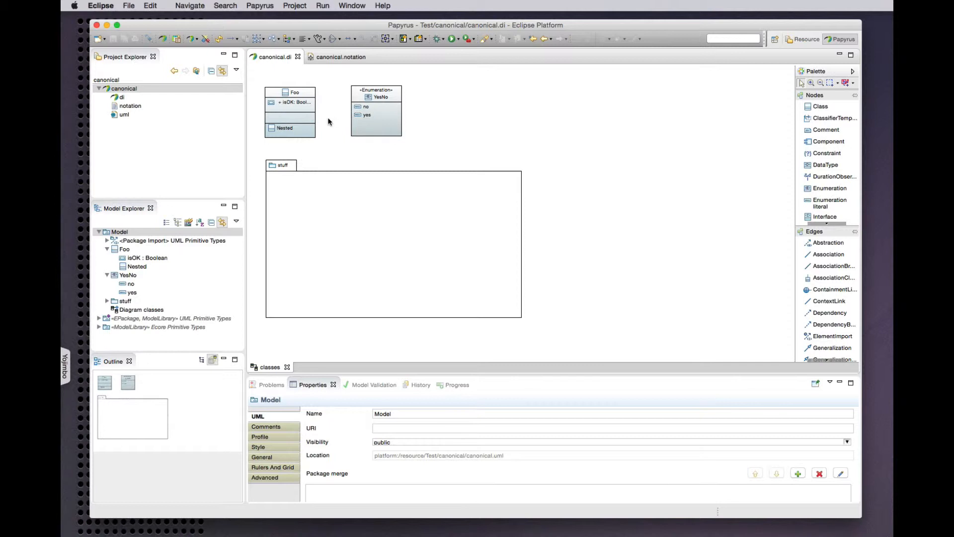
{"action": "mouse_move", "coordinate": [345, 237]}
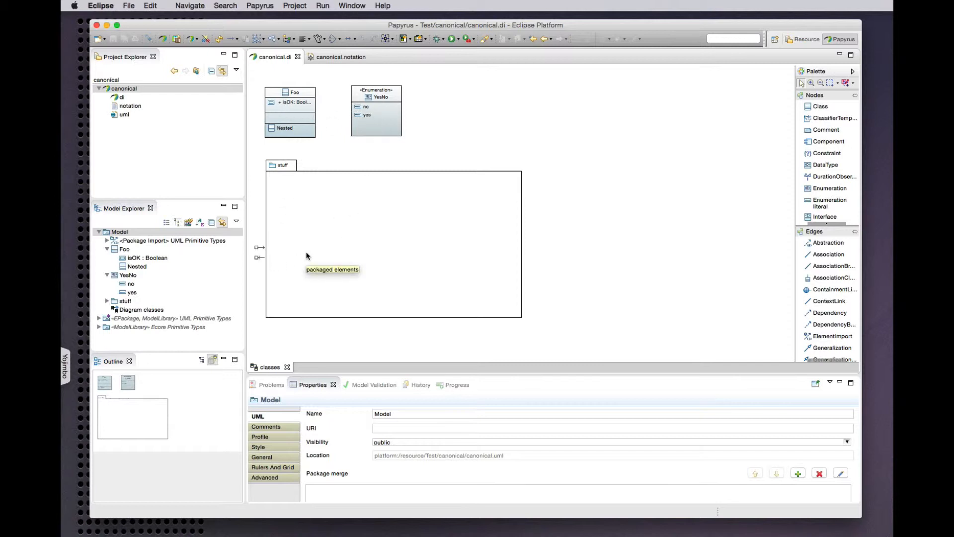
{"action": "mouse_move", "coordinate": [297, 185]}
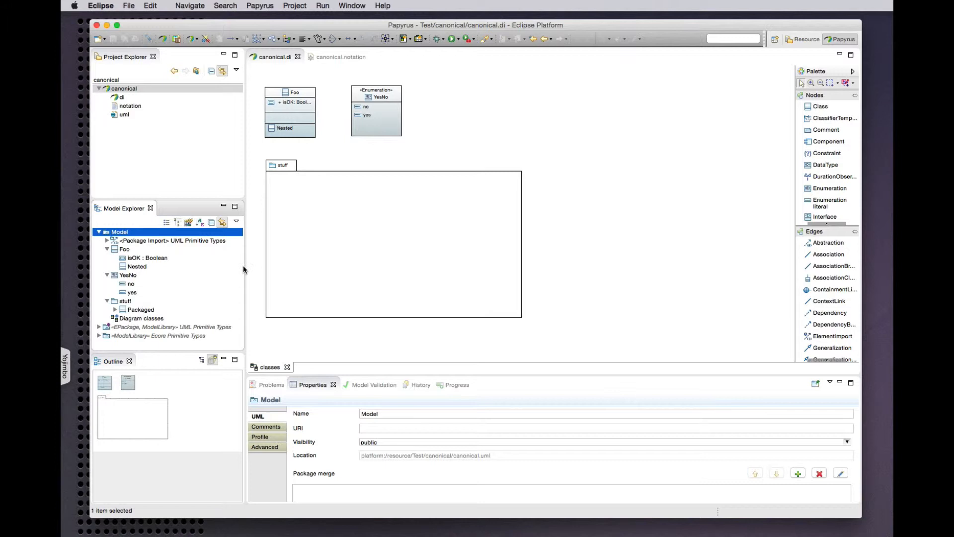
{"action": "mouse_move", "coordinate": [346, 112]}
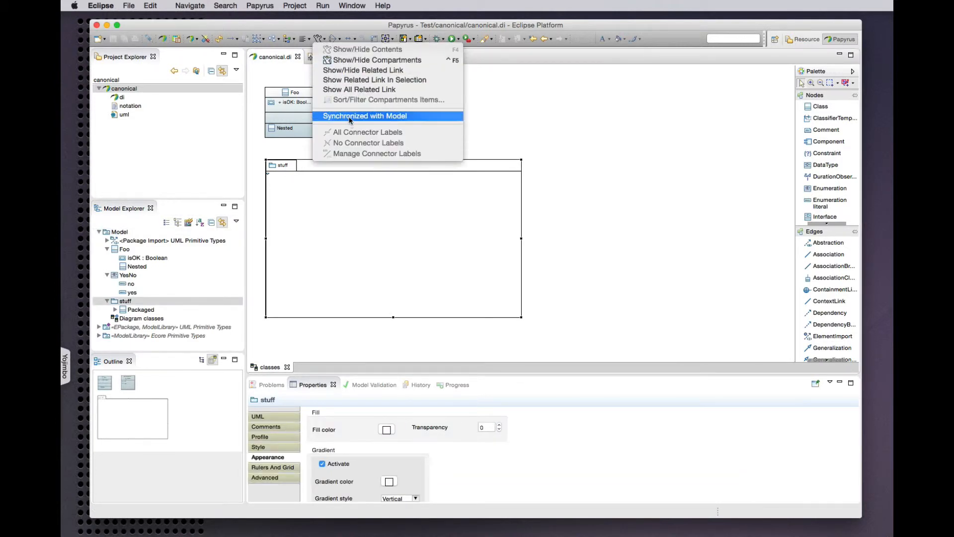
Move the Packaged class to the stuff package's upper left and reveal its contents in Model Explorer.
{"action": "left_click", "coordinate": [363, 115]}
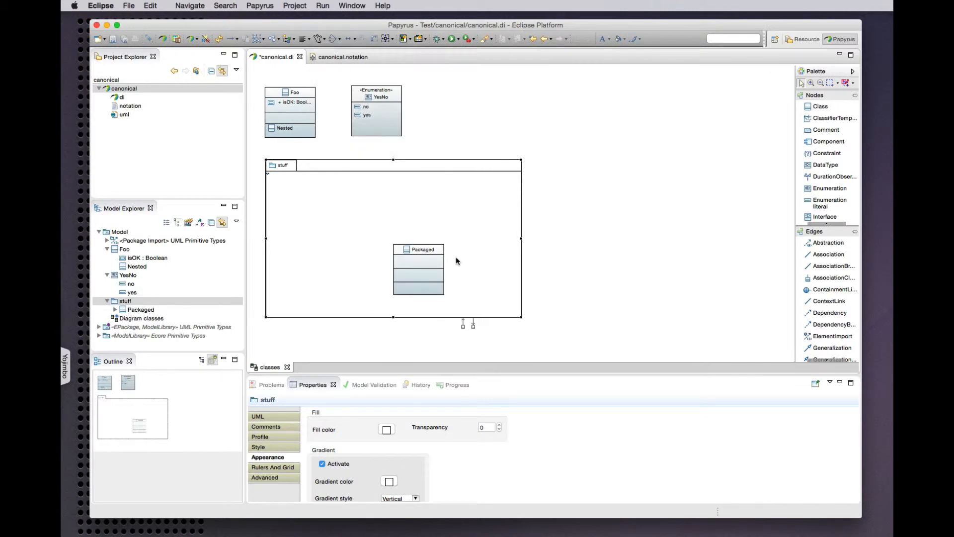
{"action": "left_click_drag", "start_coordinate": [419, 267], "coordinate": [311, 221]}
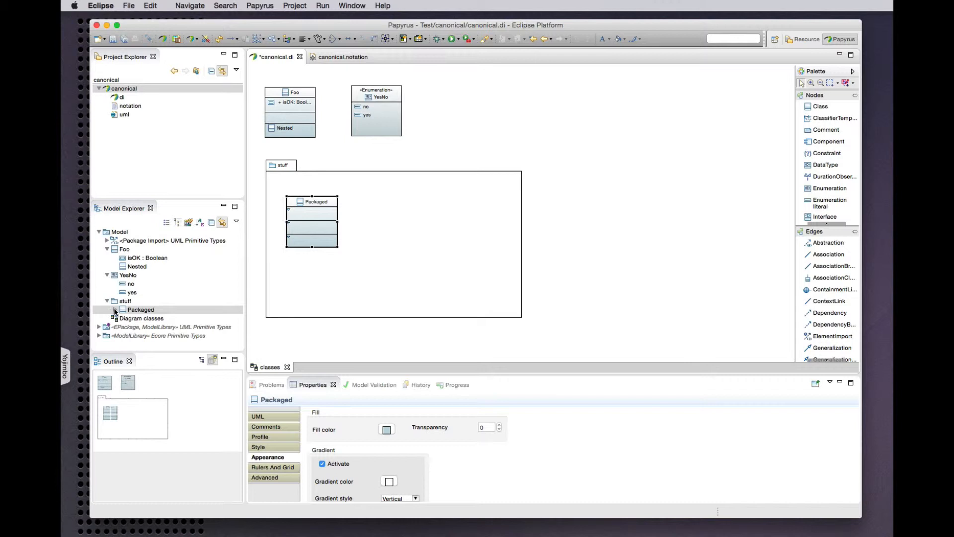
{"action": "left_click", "coordinate": [140, 309]}
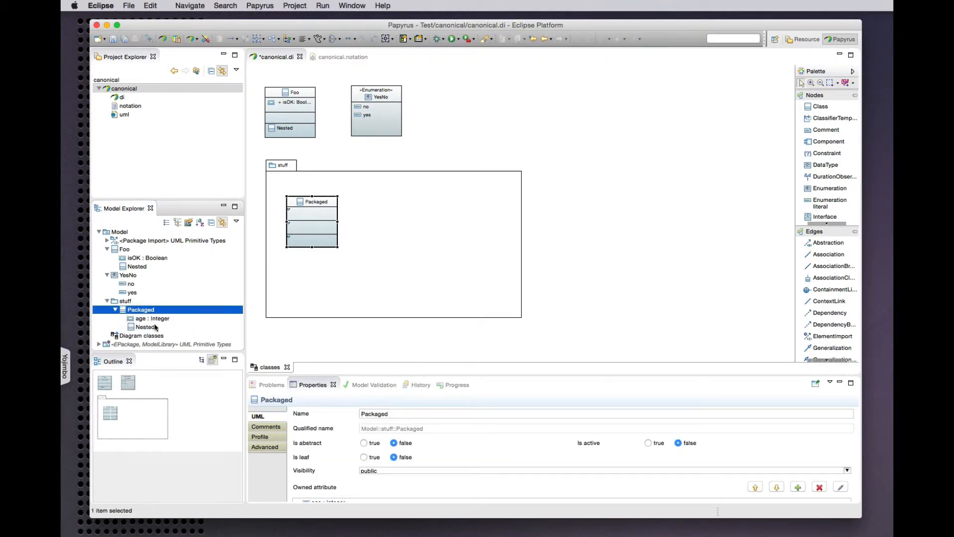
{"action": "mouse_move", "coordinate": [307, 311]}
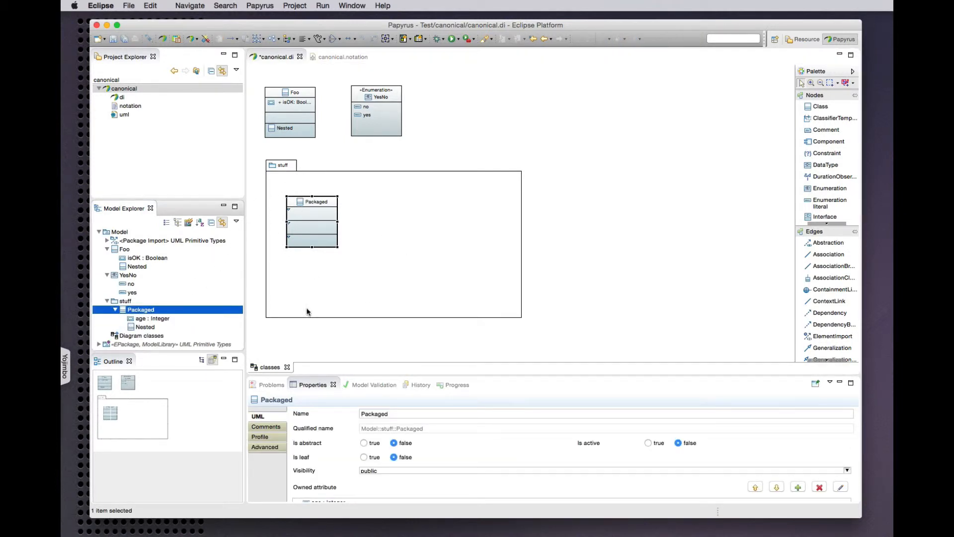
{"action": "mouse_move", "coordinate": [292, 178]}
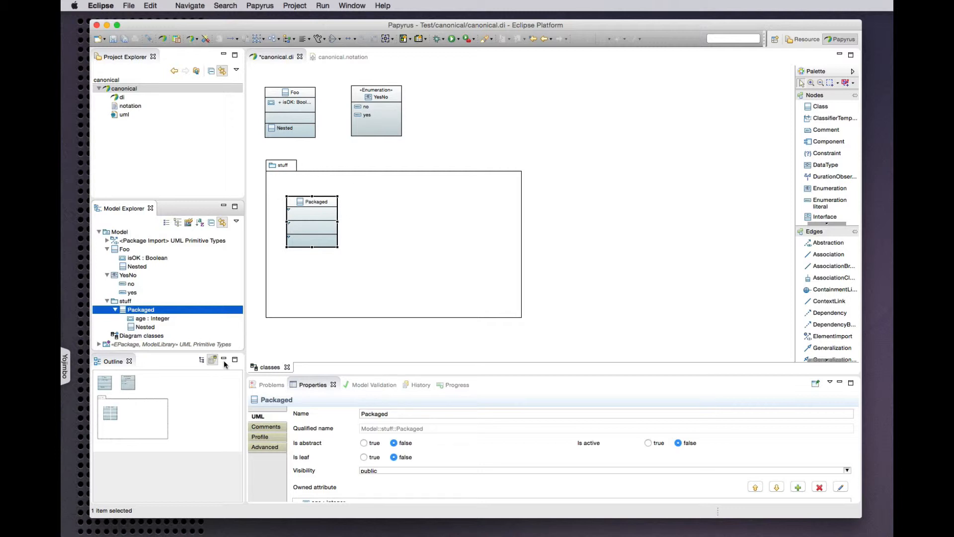
{"action": "mouse_move", "coordinate": [310, 254]}
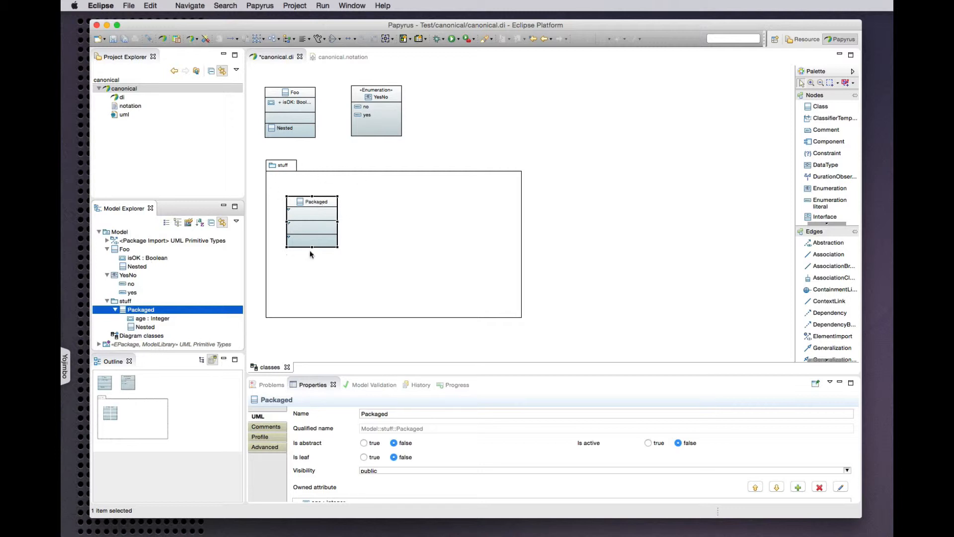
{"action": "mouse_move", "coordinate": [298, 39]}
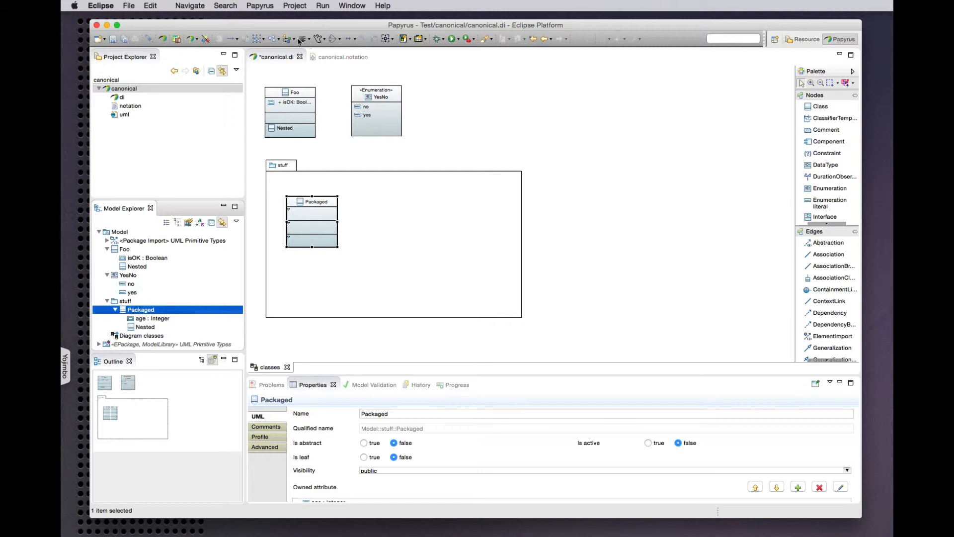
{"action": "left_click", "coordinate": [310, 39]}
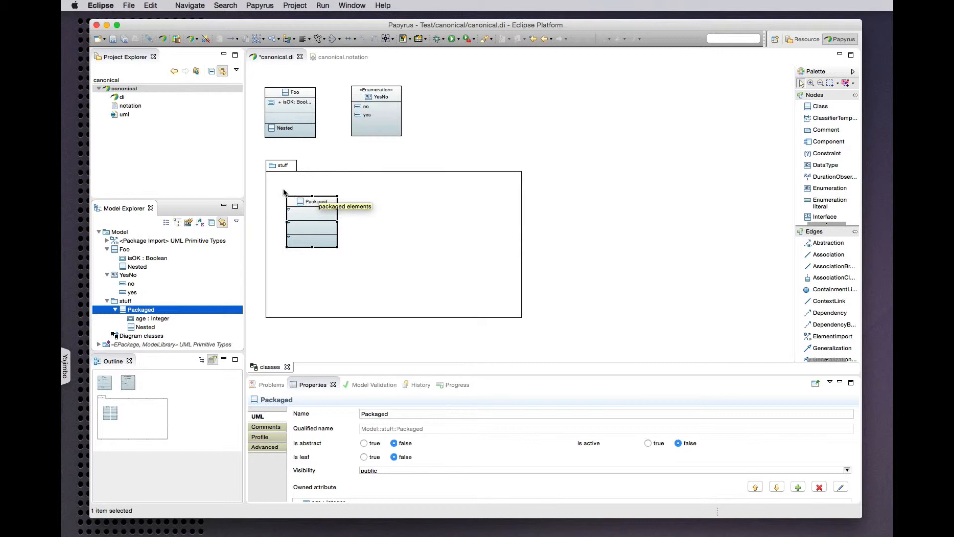
Synchronize the Packaged class with the model so it shows age and Nested.
{"action": "left_click", "coordinate": [268, 457]}
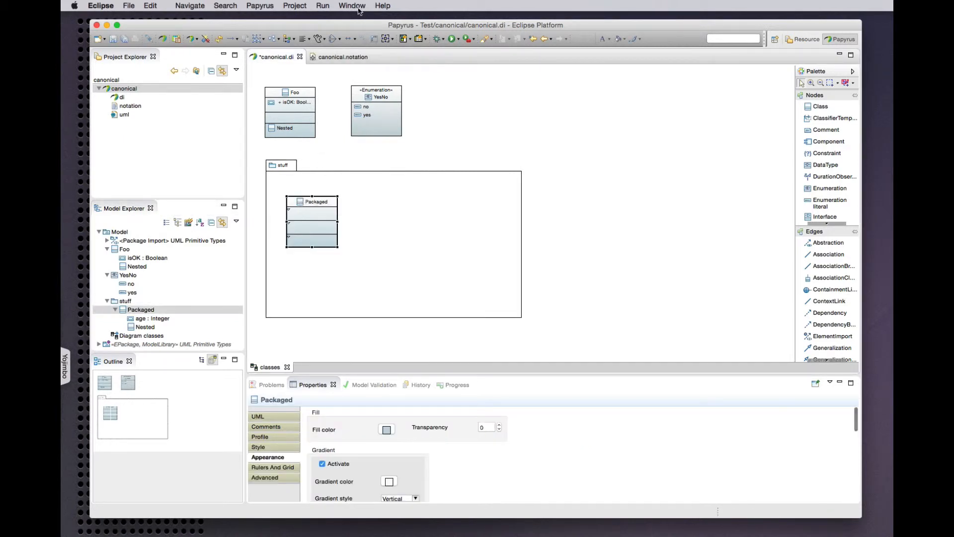
{"action": "mouse_move", "coordinate": [323, 42]}
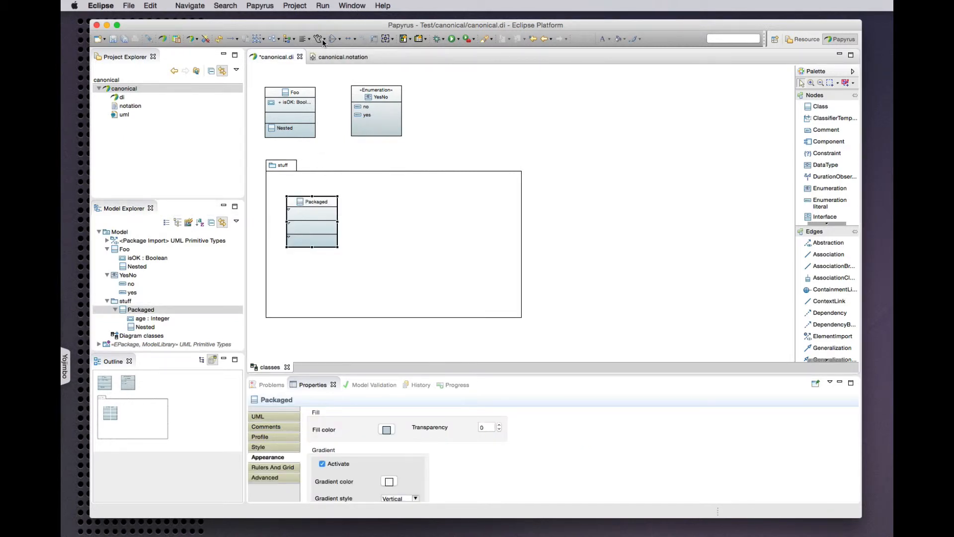
{"action": "left_click", "coordinate": [319, 39]}
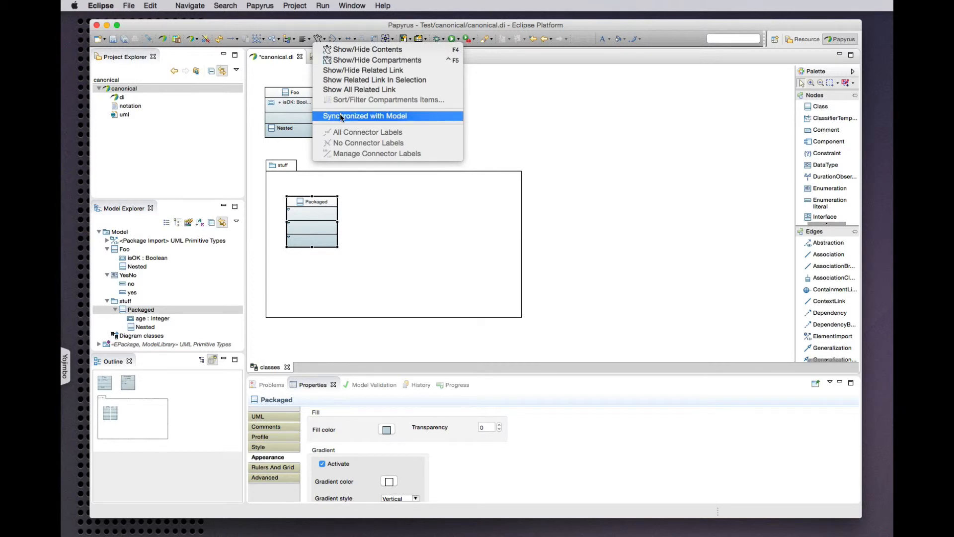
{"action": "left_click", "coordinate": [365, 116]}
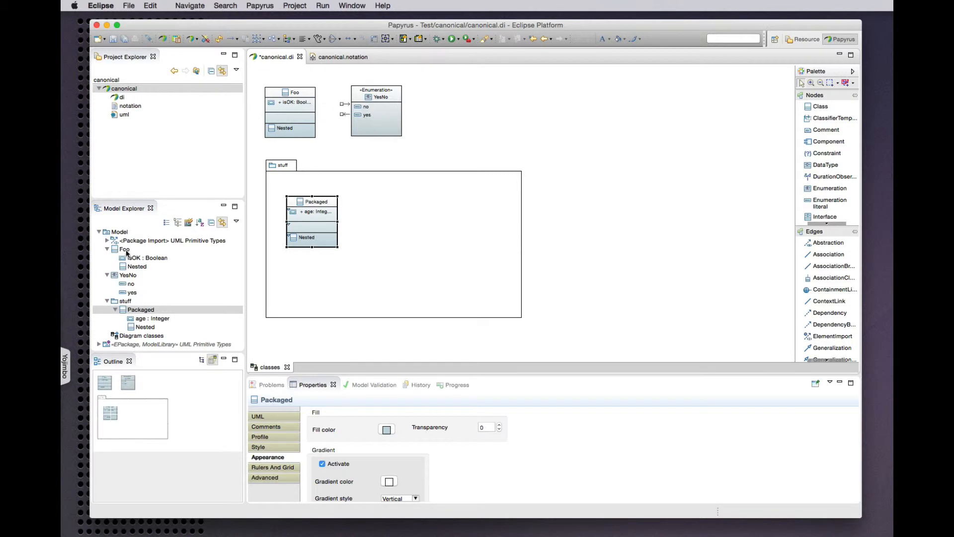
Add a new EnumerationLiteral named maybe to YesNo via Model Explorer.
{"action": "left_click", "coordinate": [127, 274]}
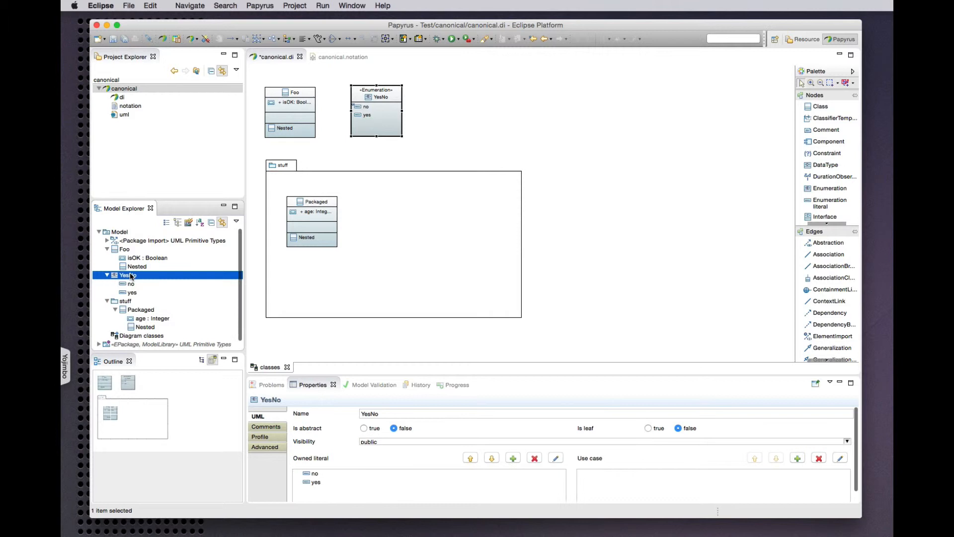
{"action": "right_click", "coordinate": [126, 275]}
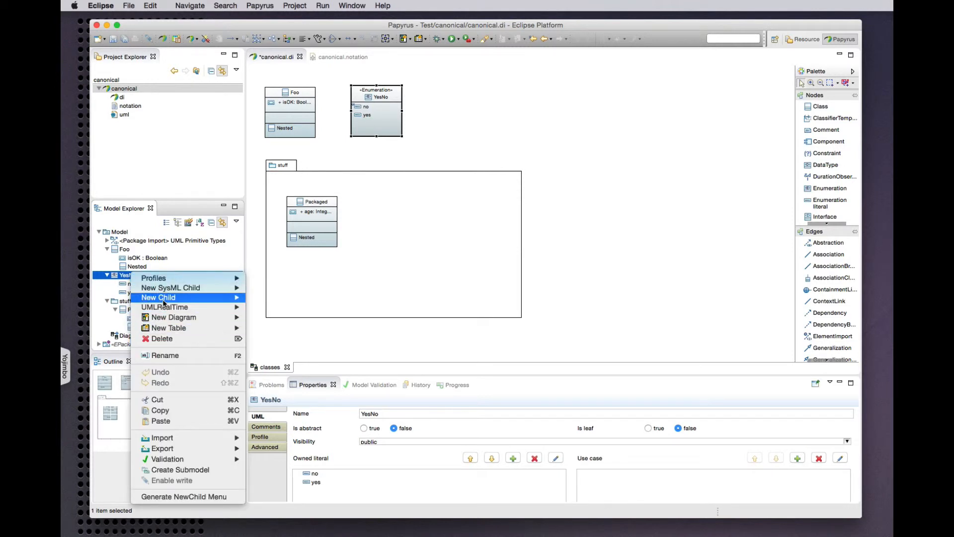
{"action": "mouse_move", "coordinate": [158, 297]}
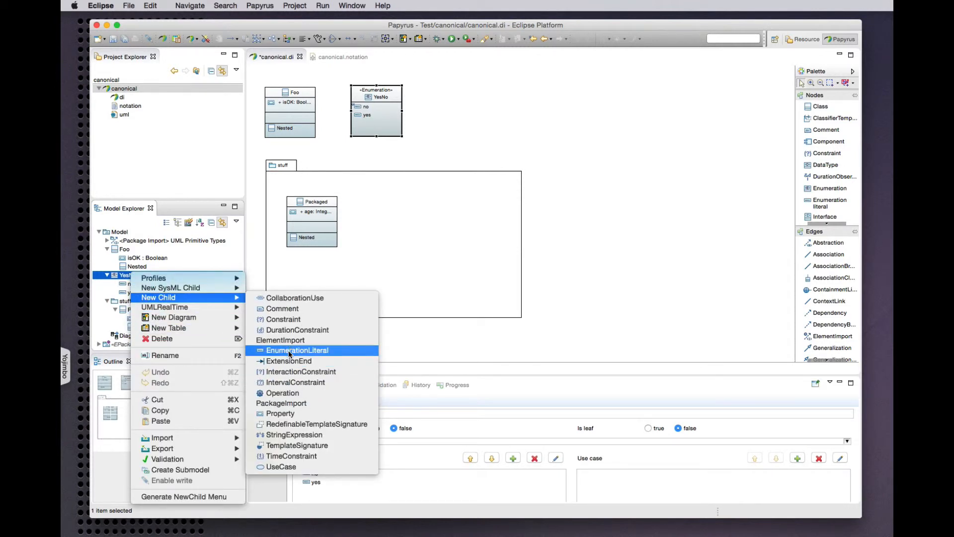
{"action": "left_click", "coordinate": [297, 350]}
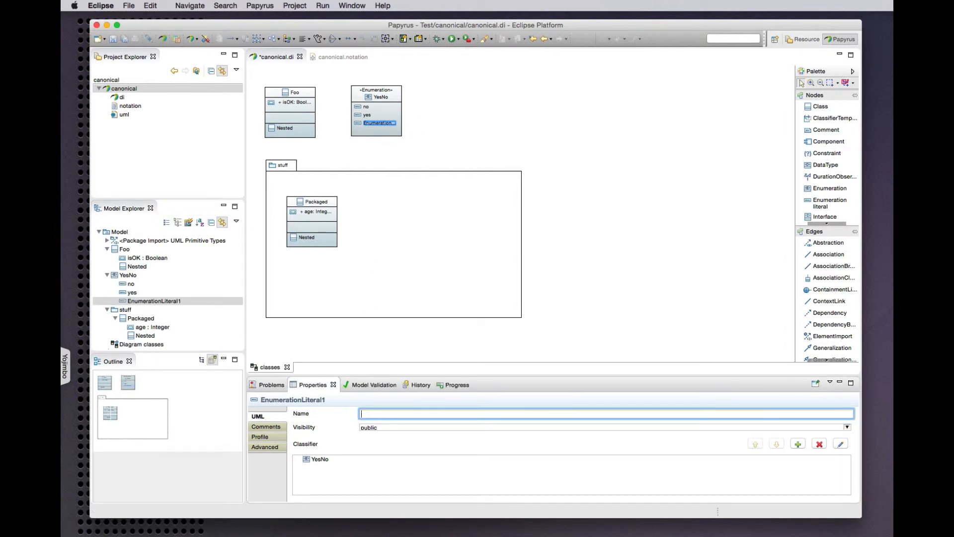
{"action": "type", "text": "maybe"}
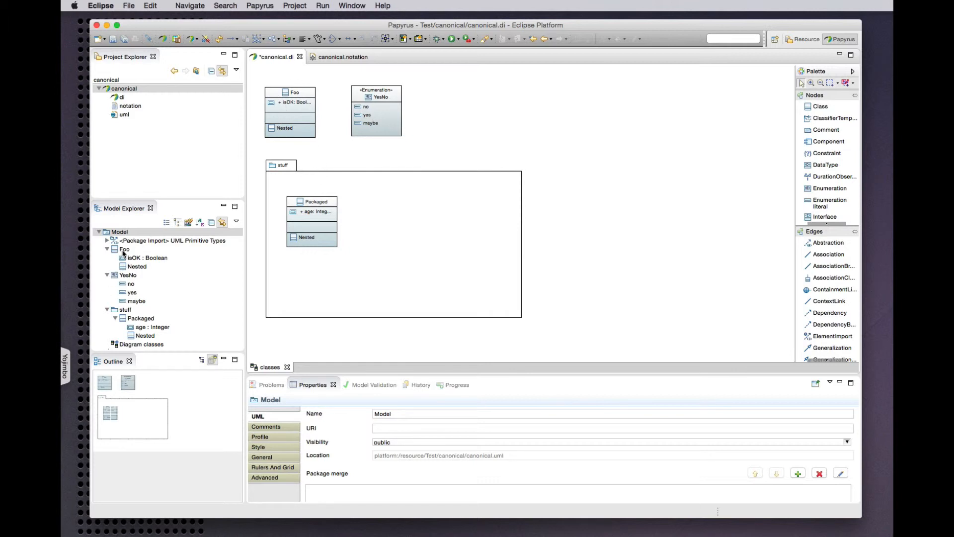
Add a new Operation named doIt() to Foo via Model Explorer.
{"action": "right_click", "coordinate": [125, 249]}
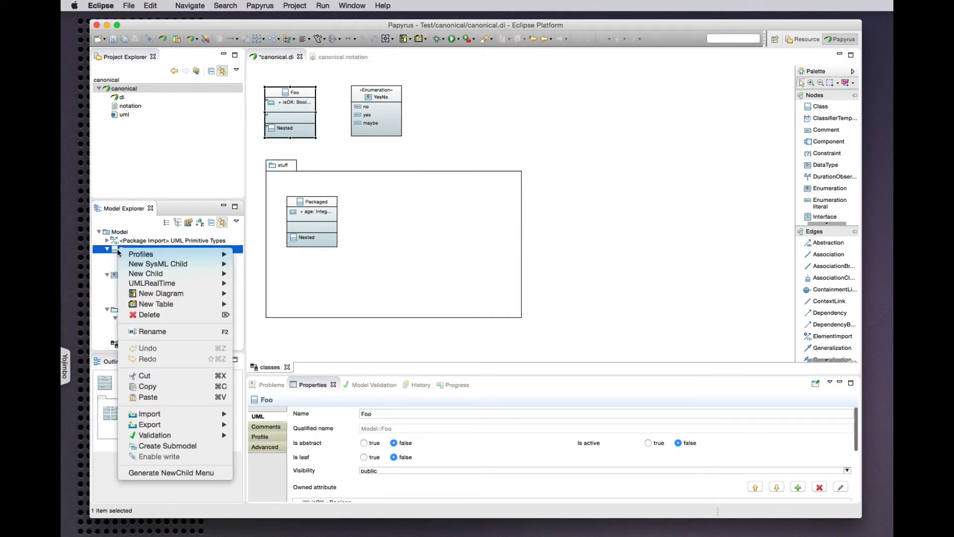
{"action": "mouse_move", "coordinate": [157, 264]}
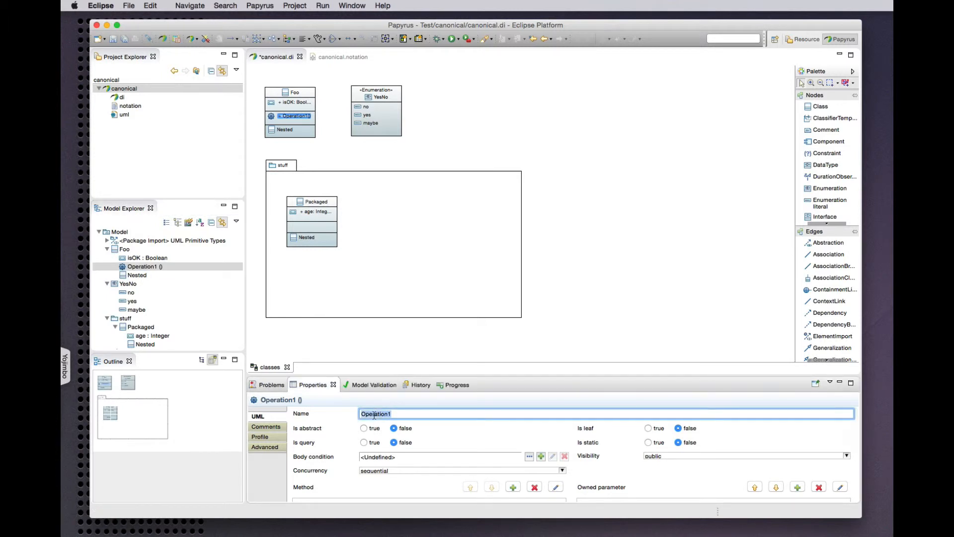
{"action": "type", "text": "doIt()"}
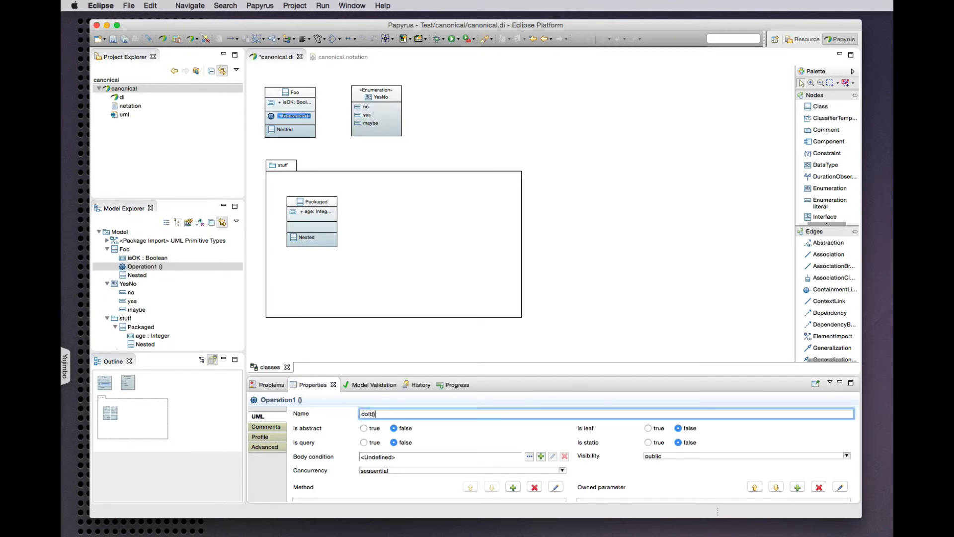
{"action": "left_click", "coordinate": [326, 128]}
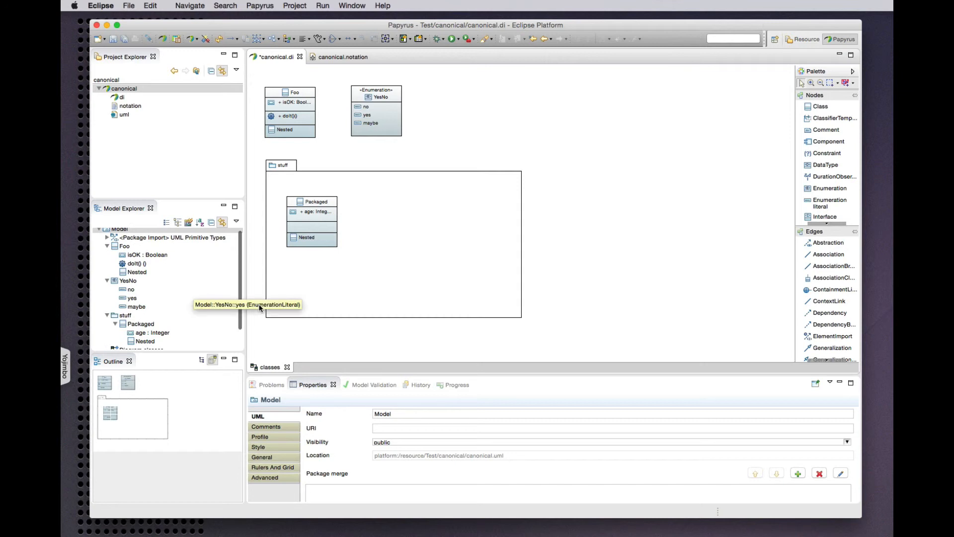
Add a new DataType inside the stuff package and start naming it Data.
{"action": "left_click", "coordinate": [125, 315]}
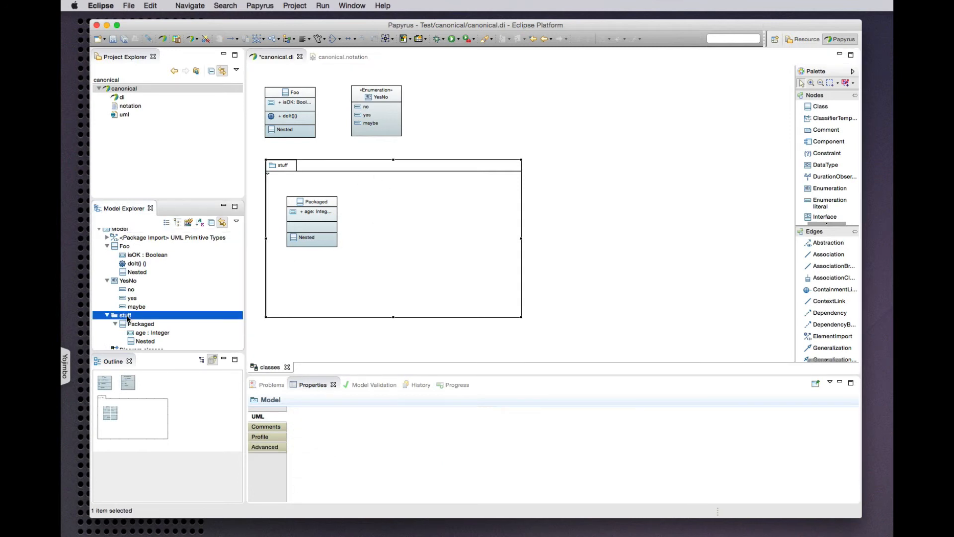
{"action": "right_click", "coordinate": [125, 315]}
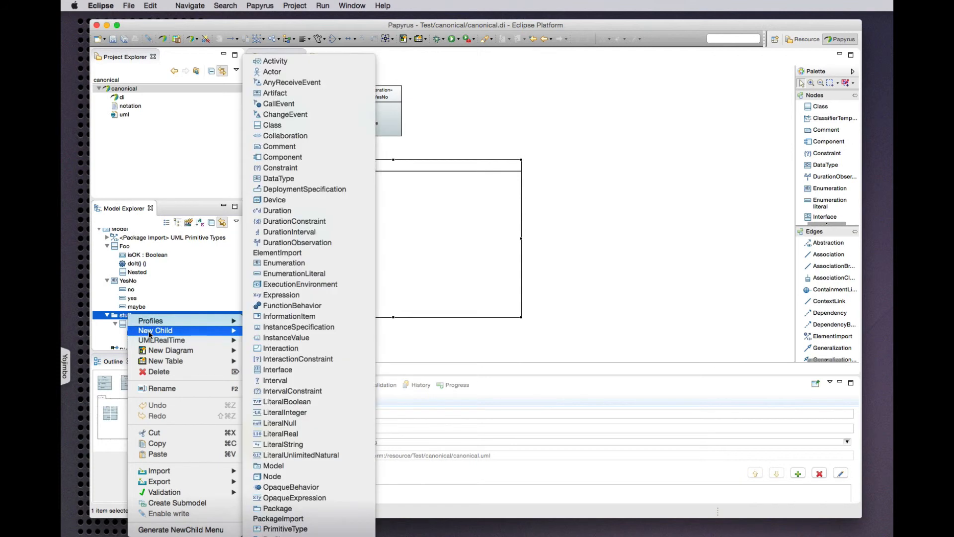
{"action": "mouse_move", "coordinate": [272, 125]}
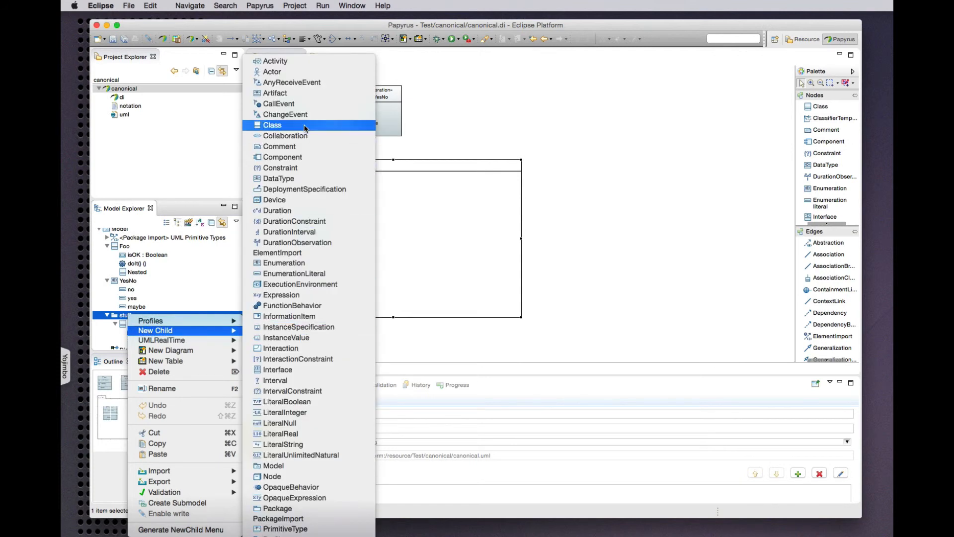
{"action": "mouse_move", "coordinate": [279, 178]}
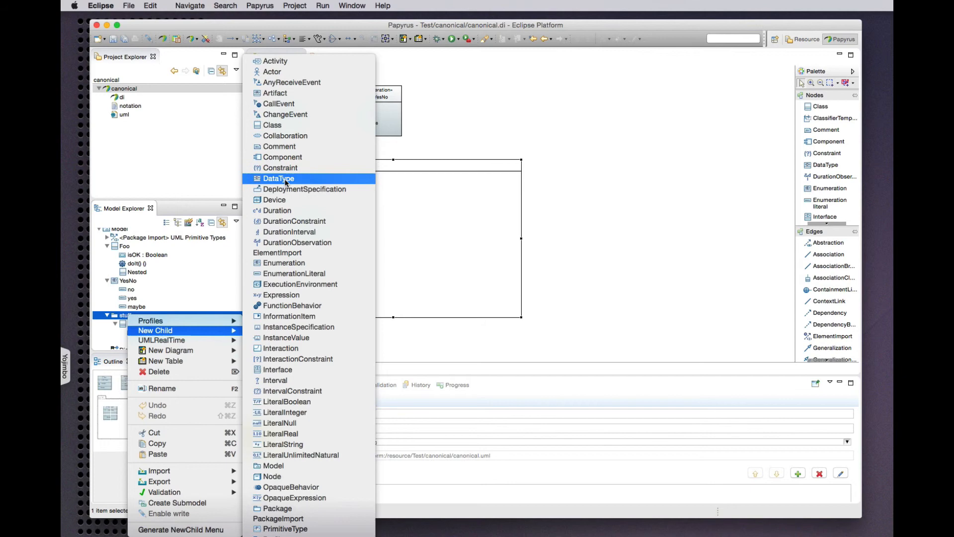
{"action": "left_click", "coordinate": [278, 178]}
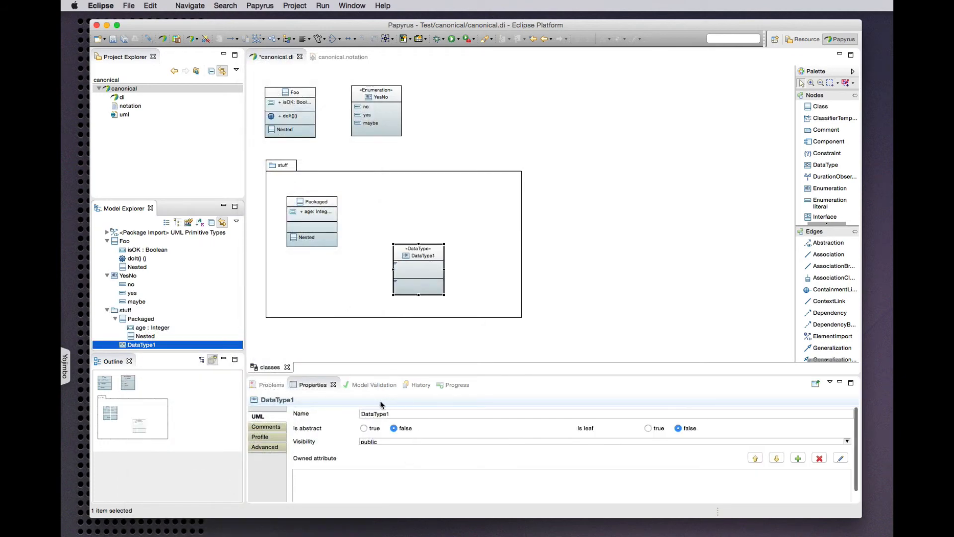
{"action": "type", "text": "Data"}
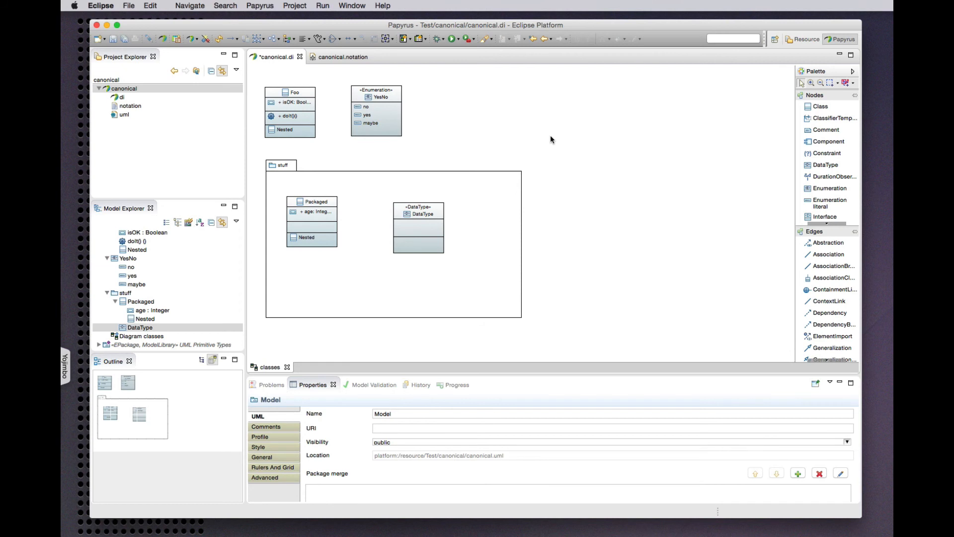
{"action": "mouse_move", "coordinate": [541, 128]}
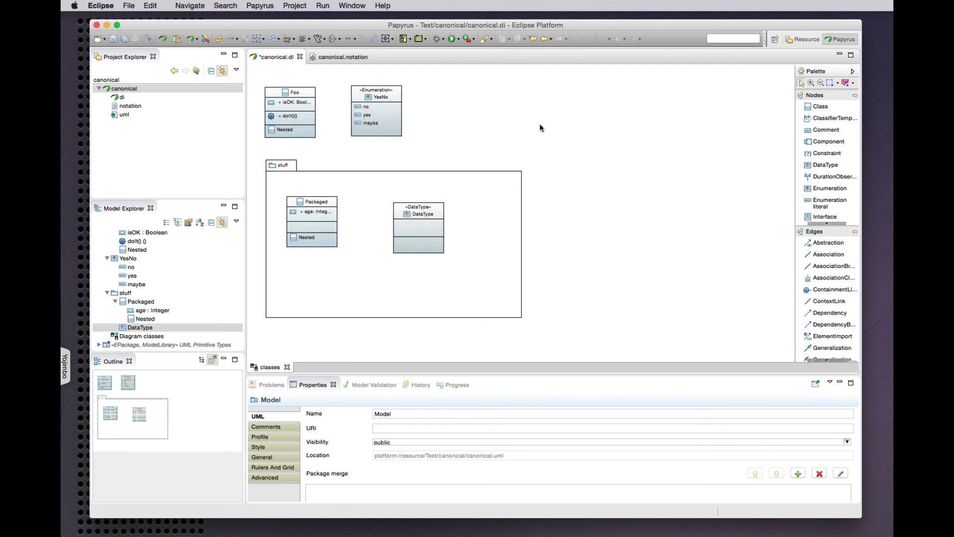